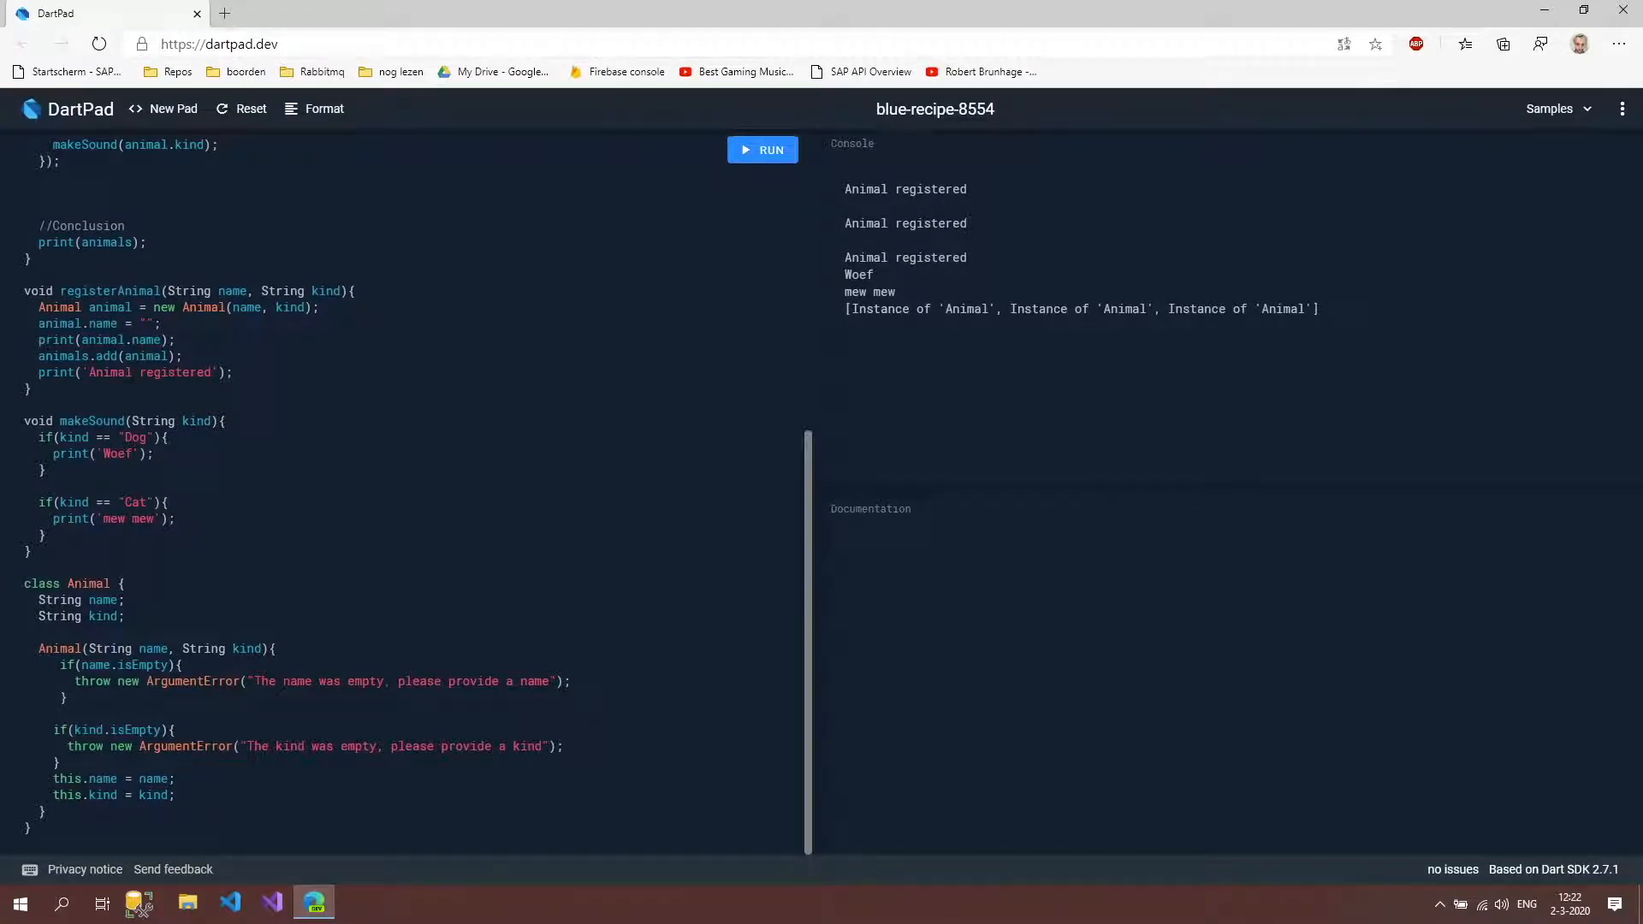
# Rename the Animal name field to _name in the class and registerAnimal.
pyautogui.doubleClick(84, 323)
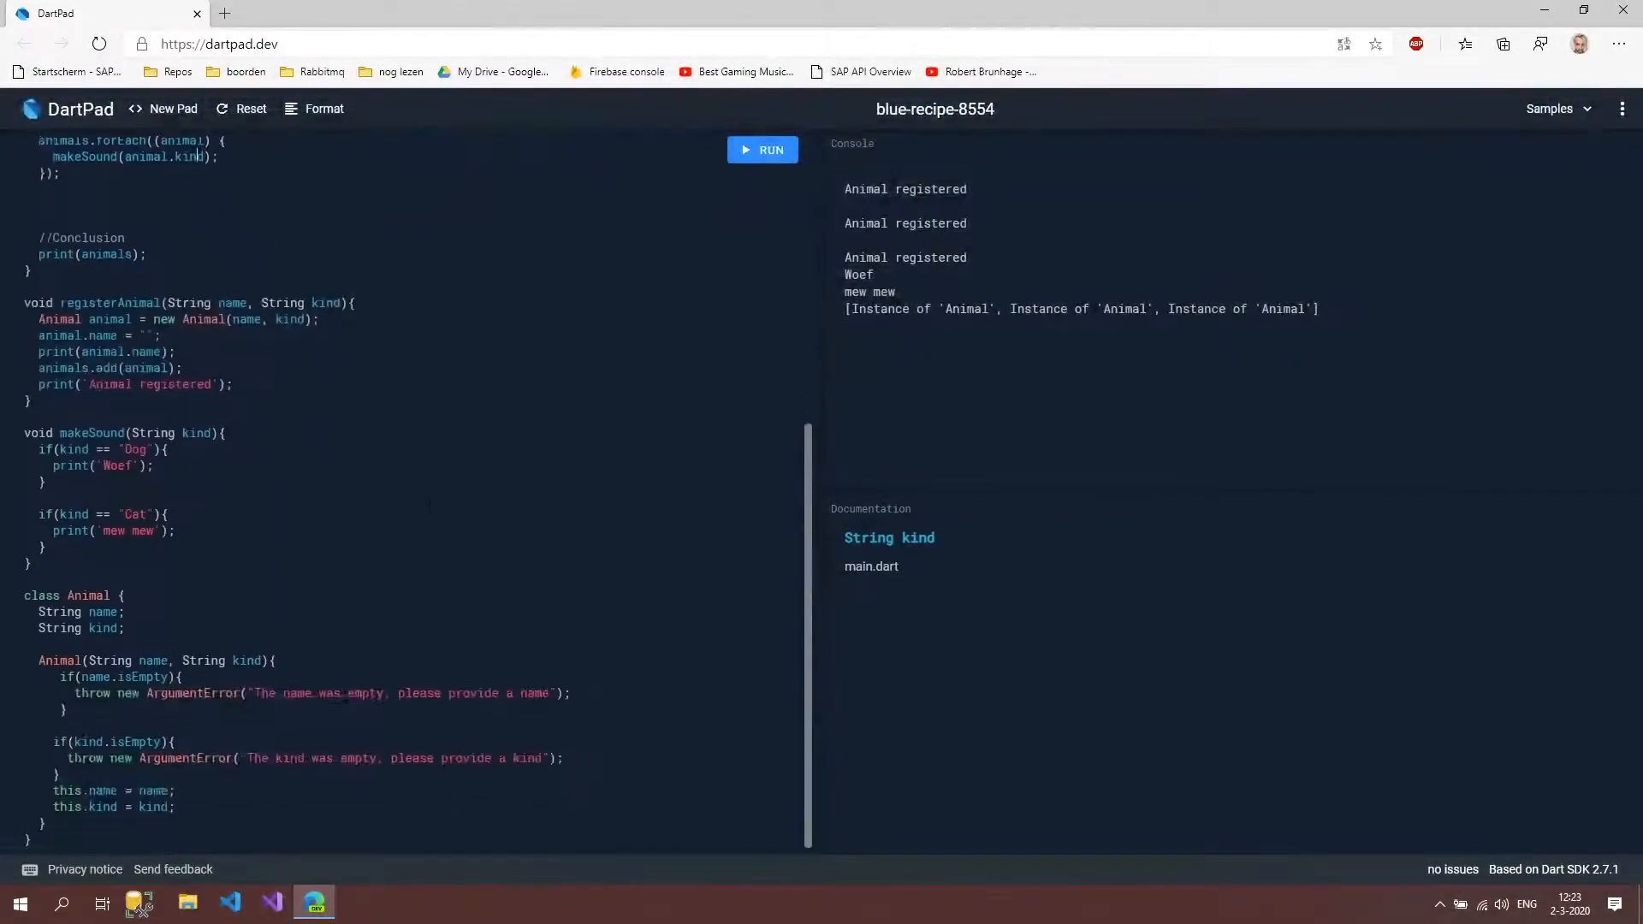
pyautogui.scroll(-3)
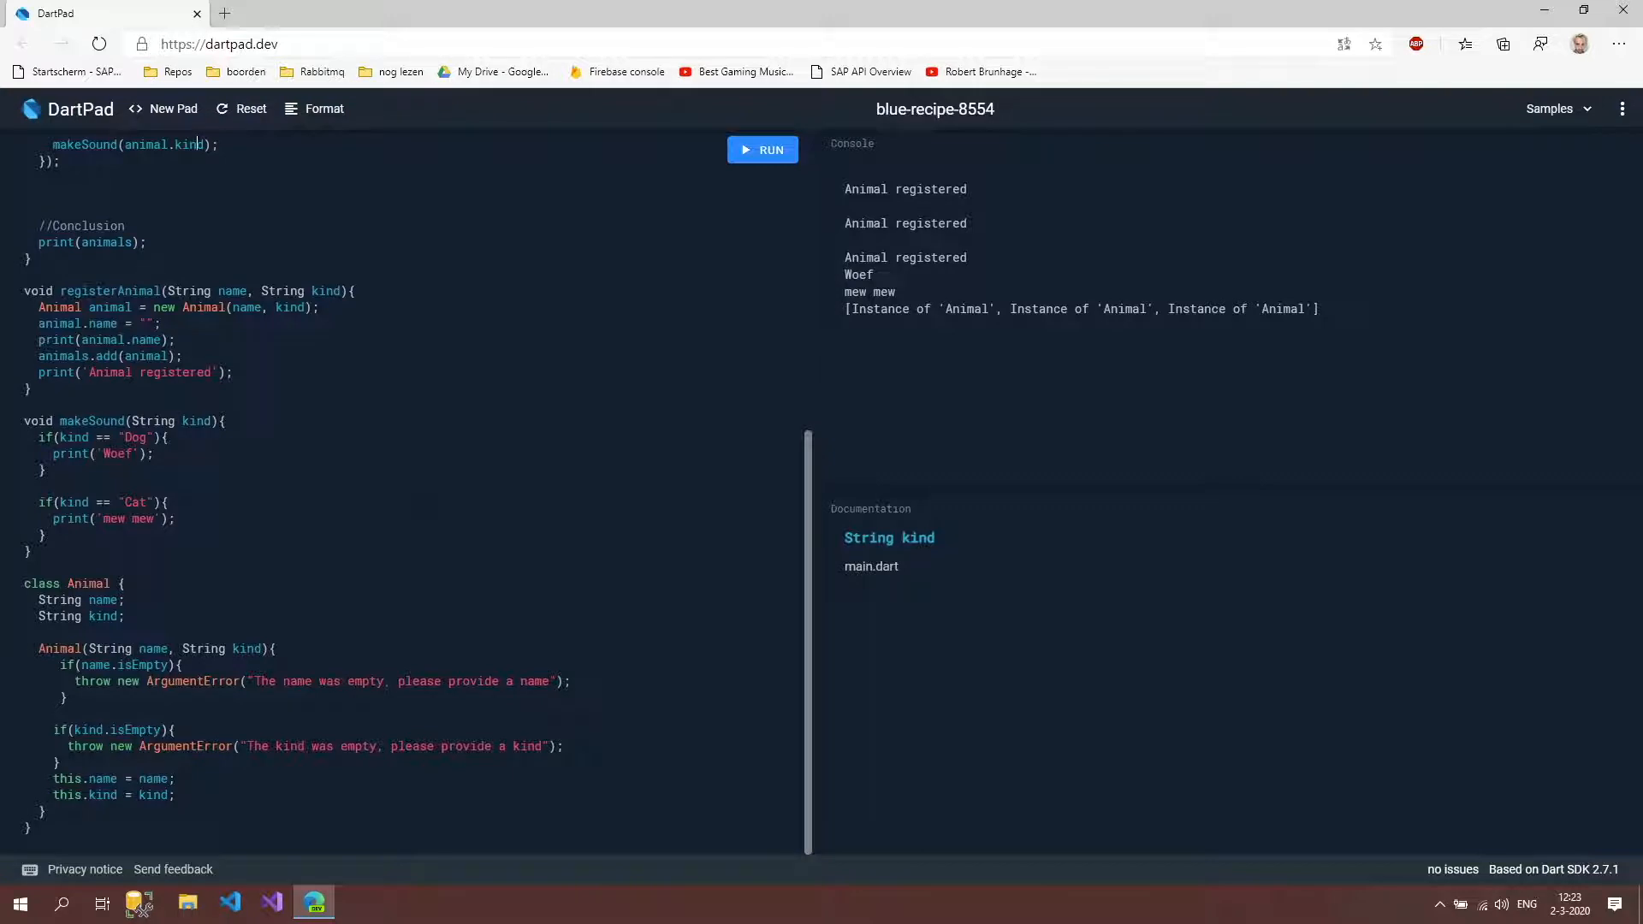
pyautogui.click(105, 599)
pyautogui.write('_')
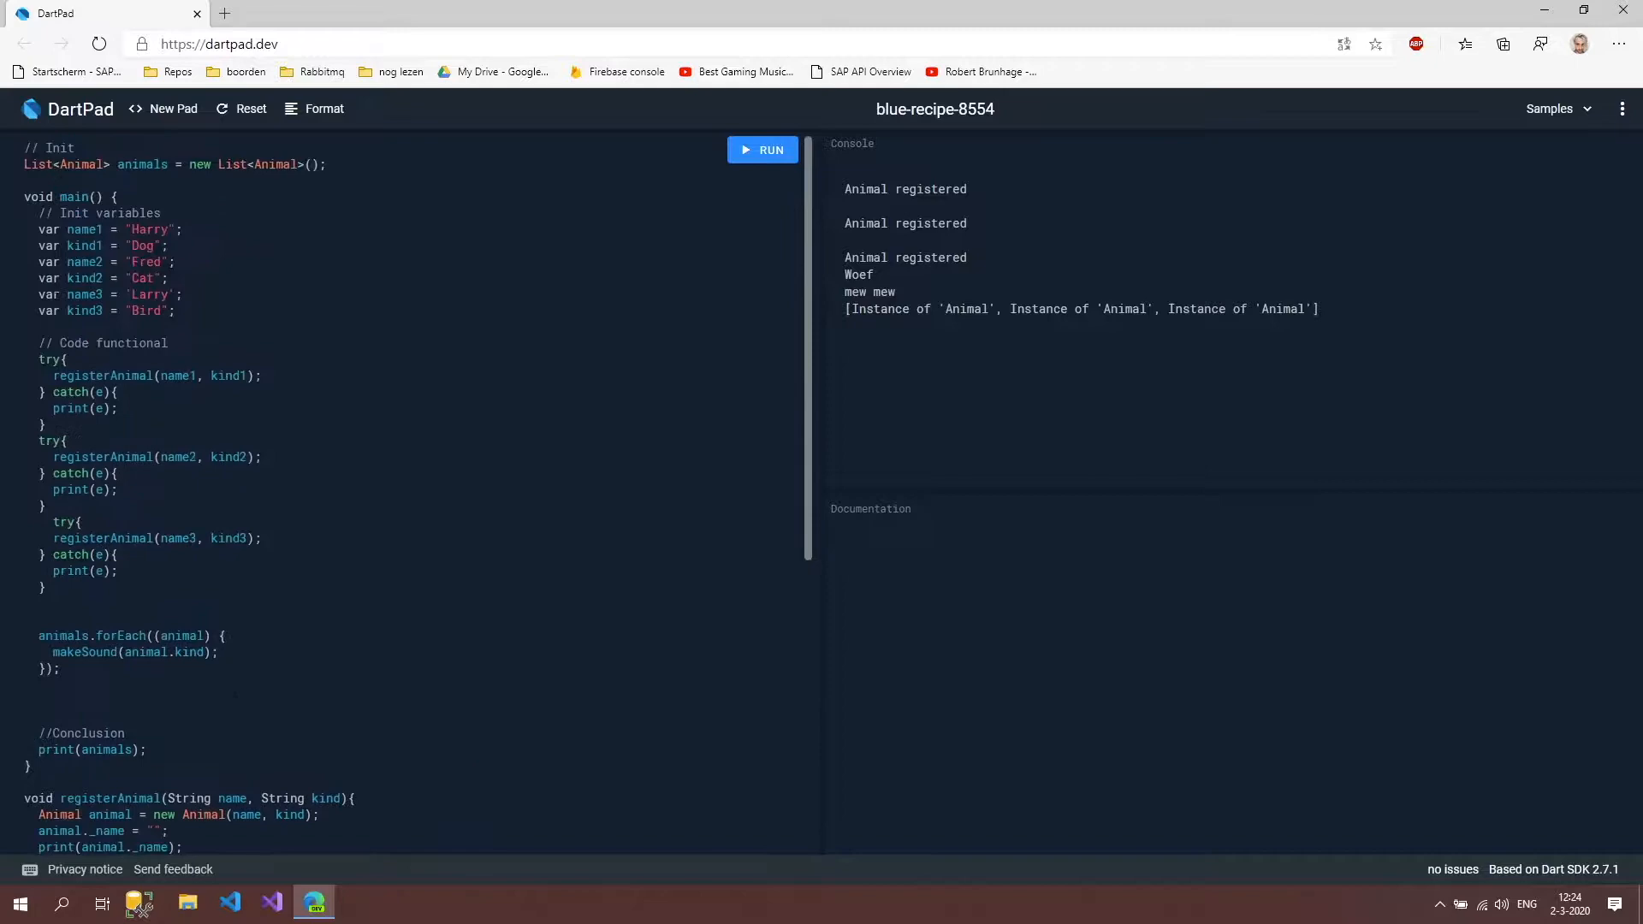
# Switch to VS Code and open the recent gitrepo darttutorial project.
pyautogui.click(228, 902)
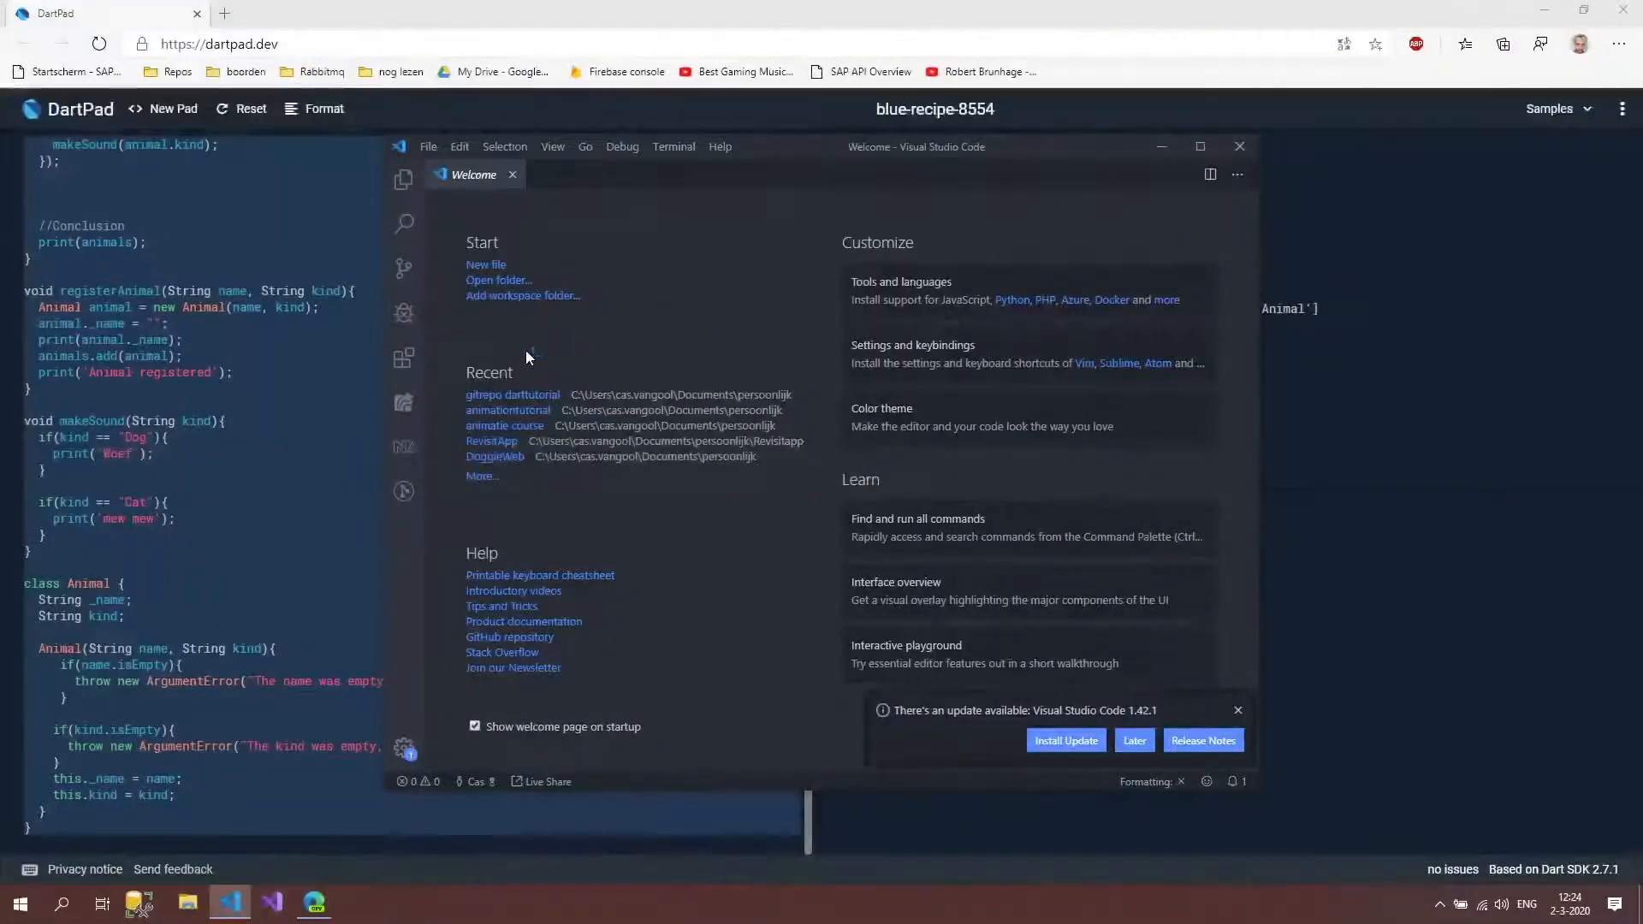
pyautogui.moveTo(512, 396)
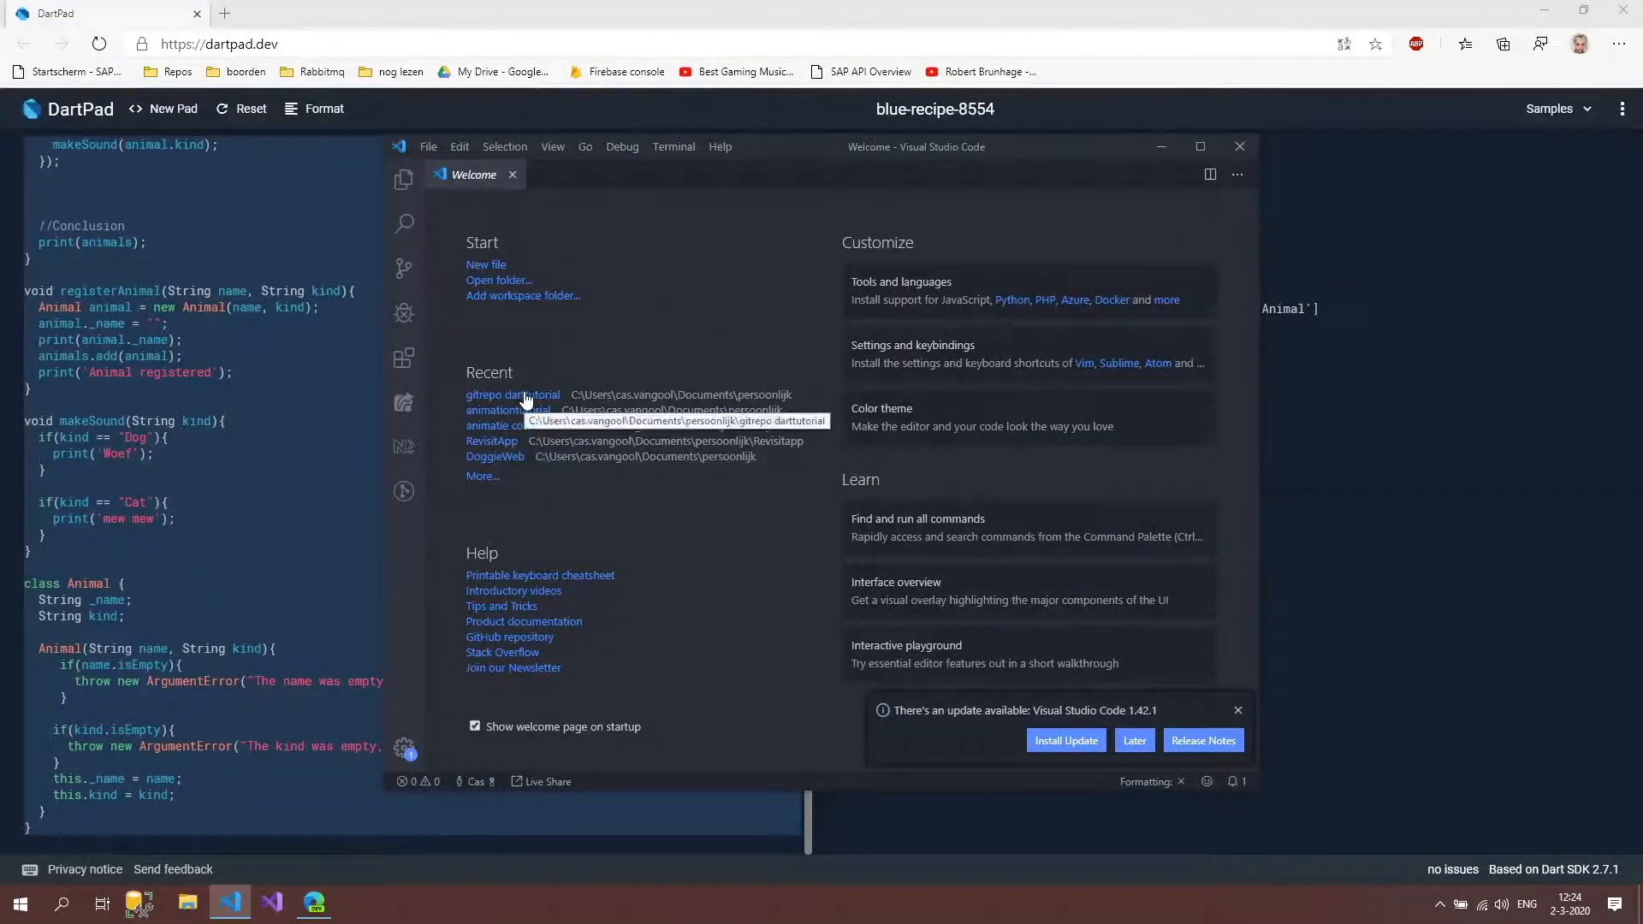
pyautogui.click(512, 396)
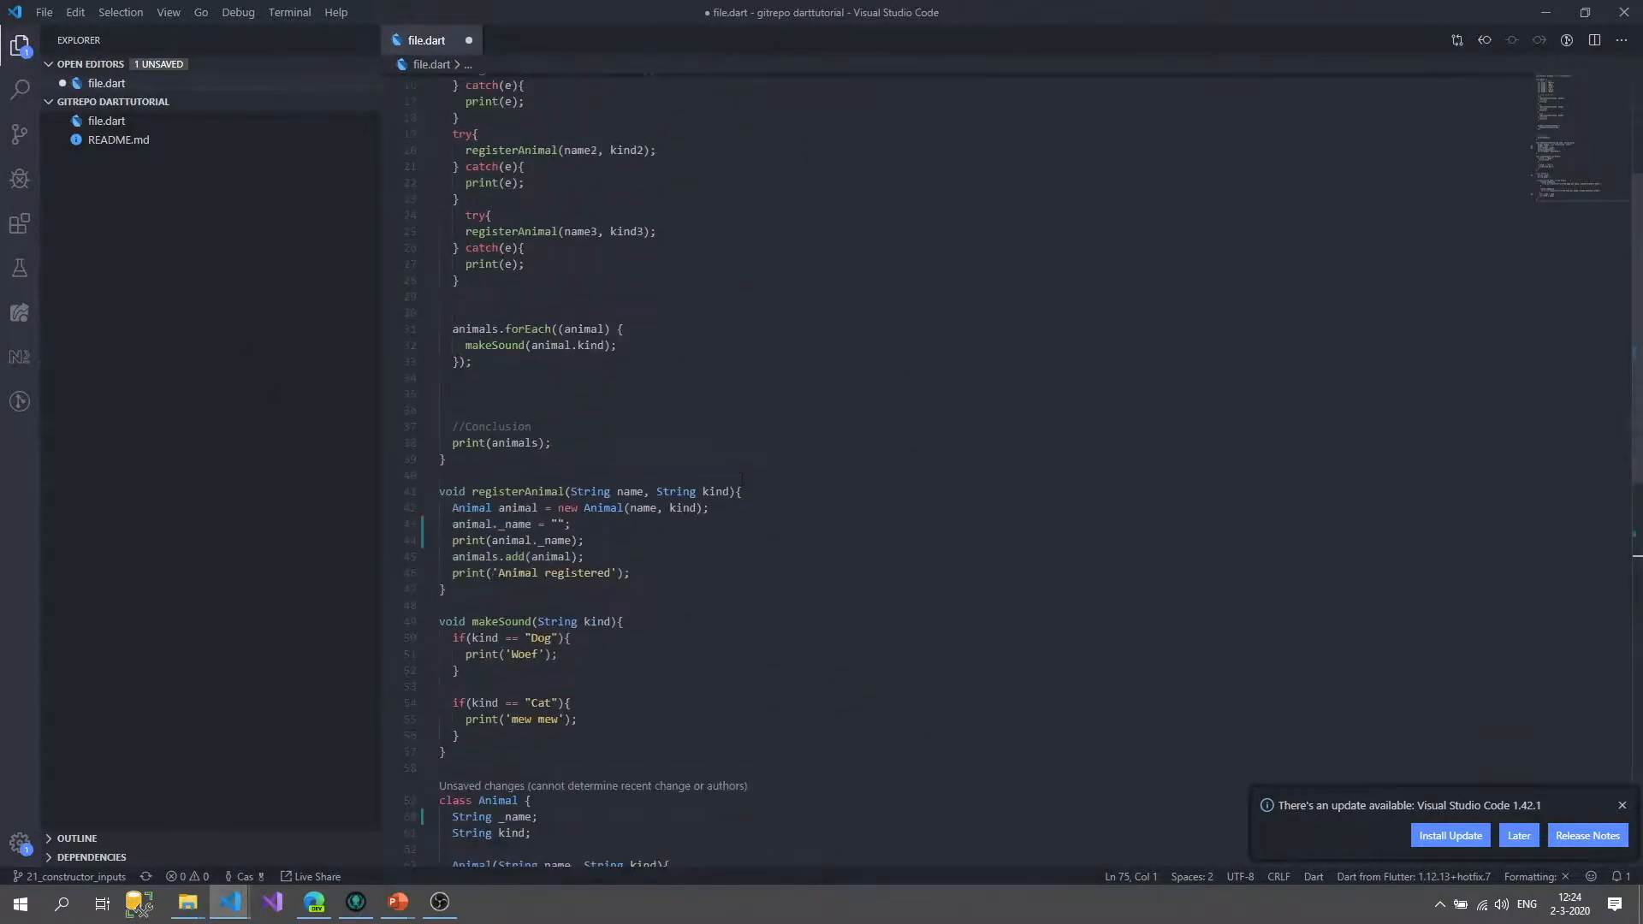
# Move the Animal class into a new animal.dart and add import 'animal.dart'; to file.dart.
pyautogui.click(531, 524)
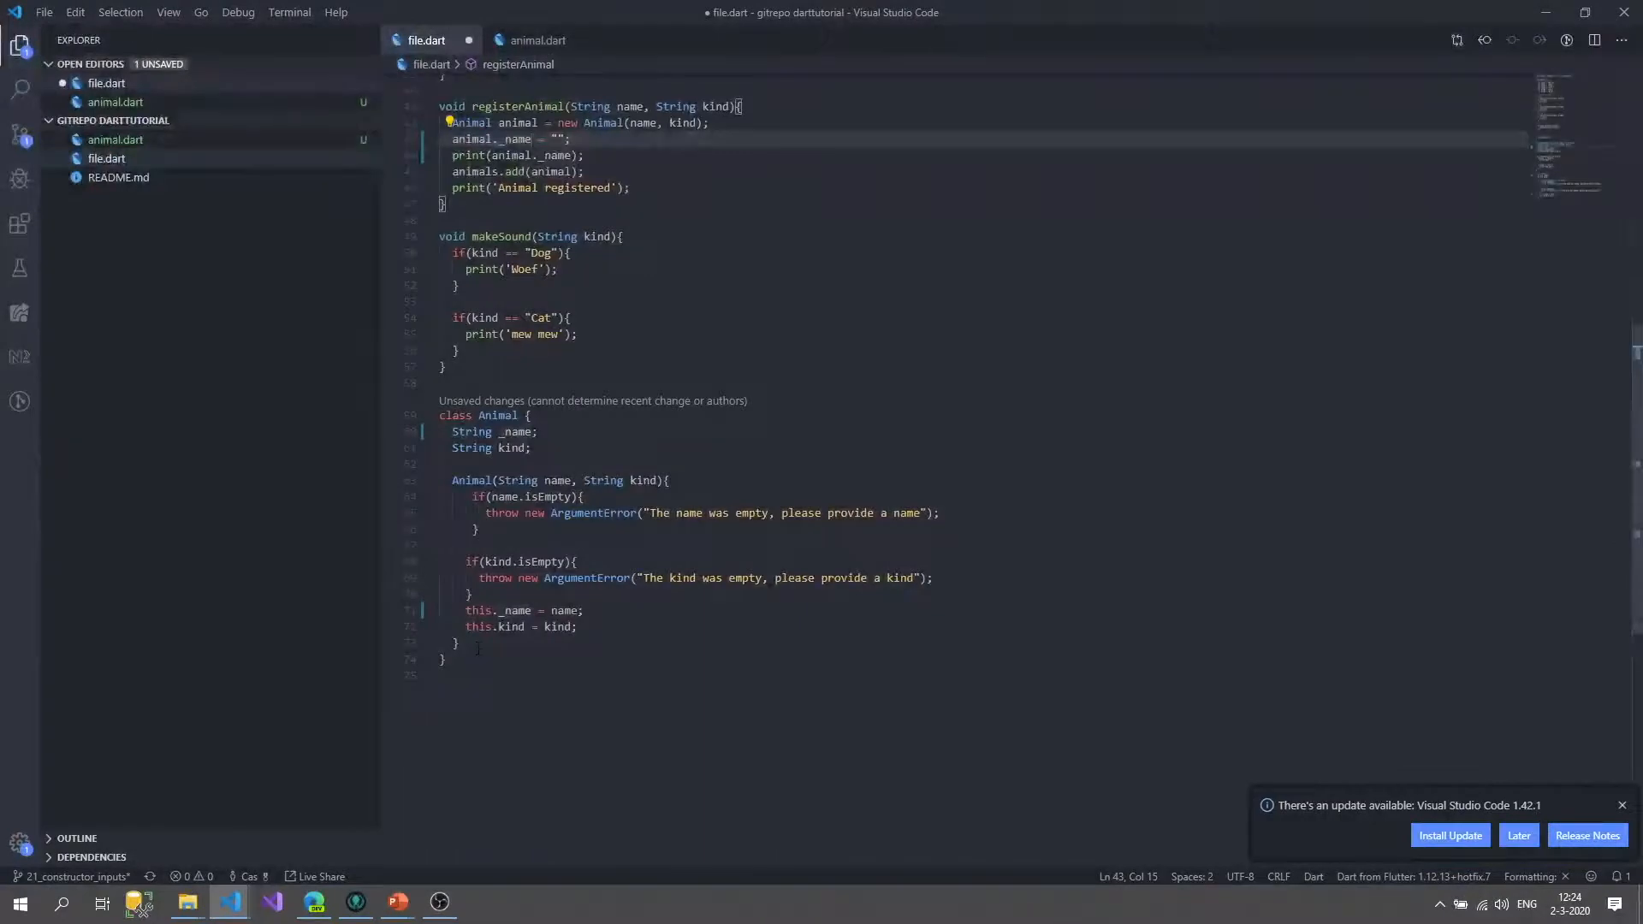
pyautogui.click(428, 414)
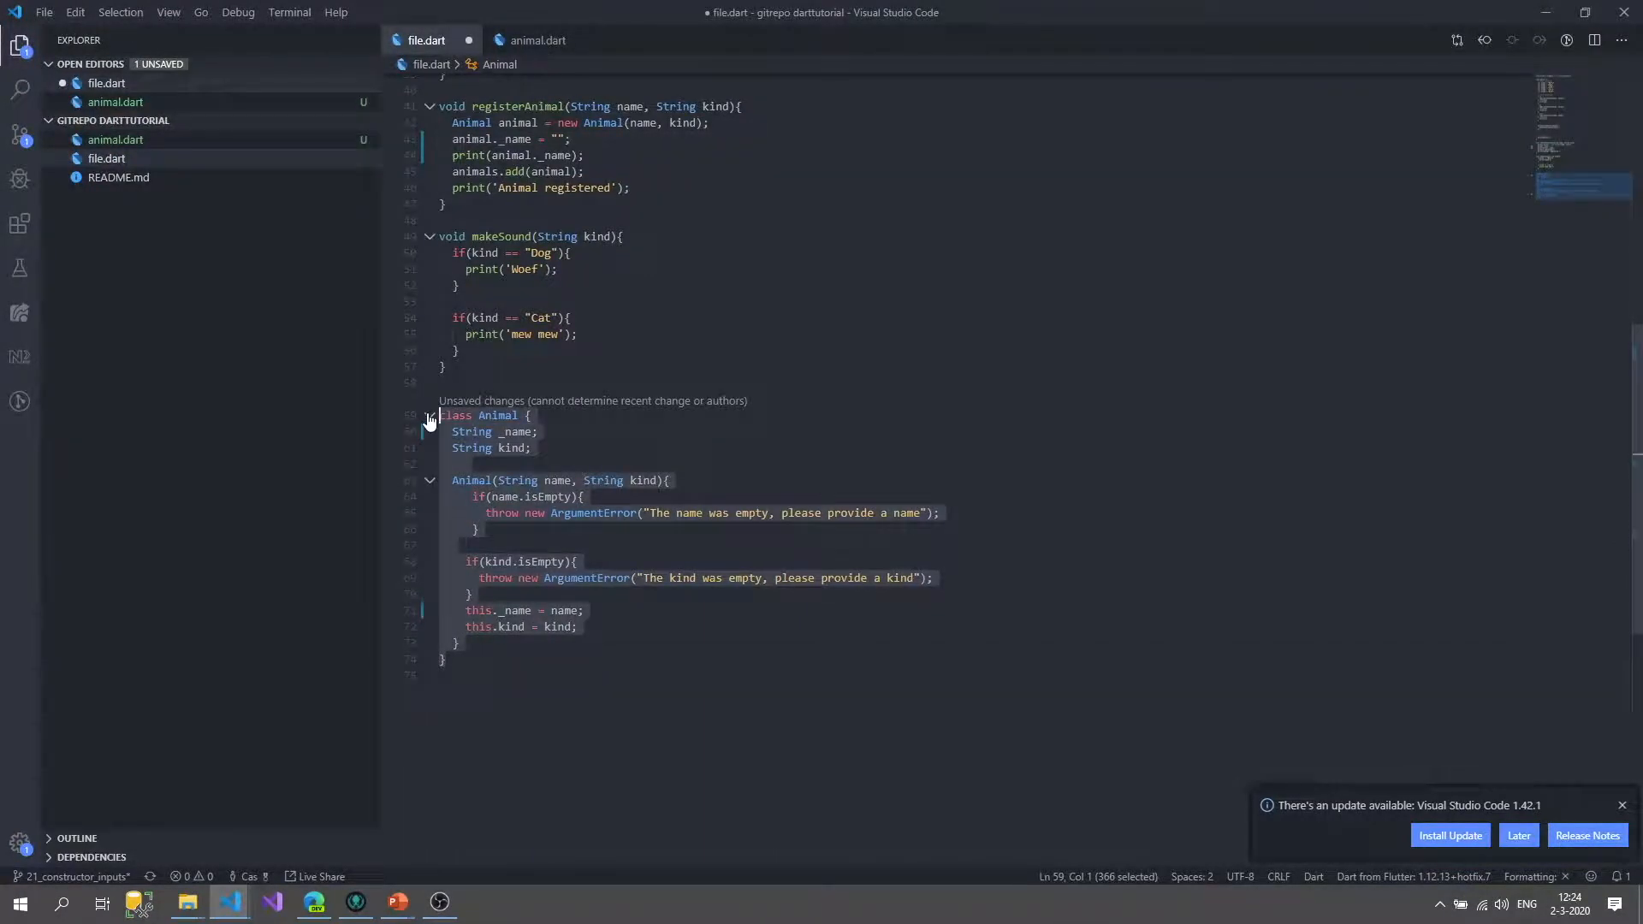
pyautogui.click(534, 39)
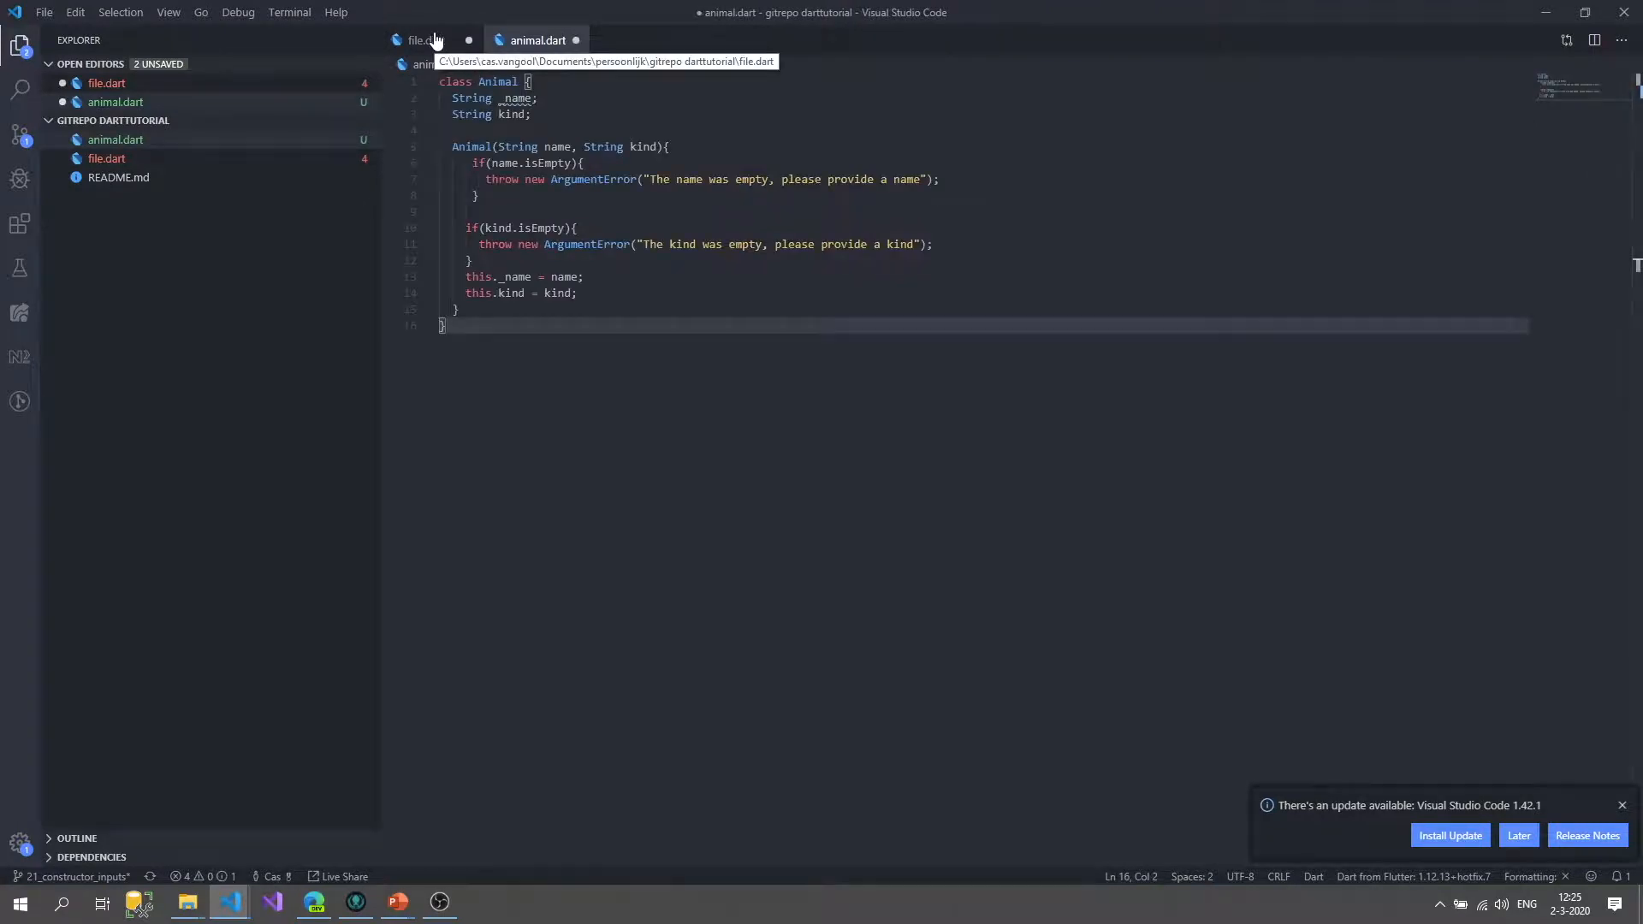
pyautogui.click(423, 39)
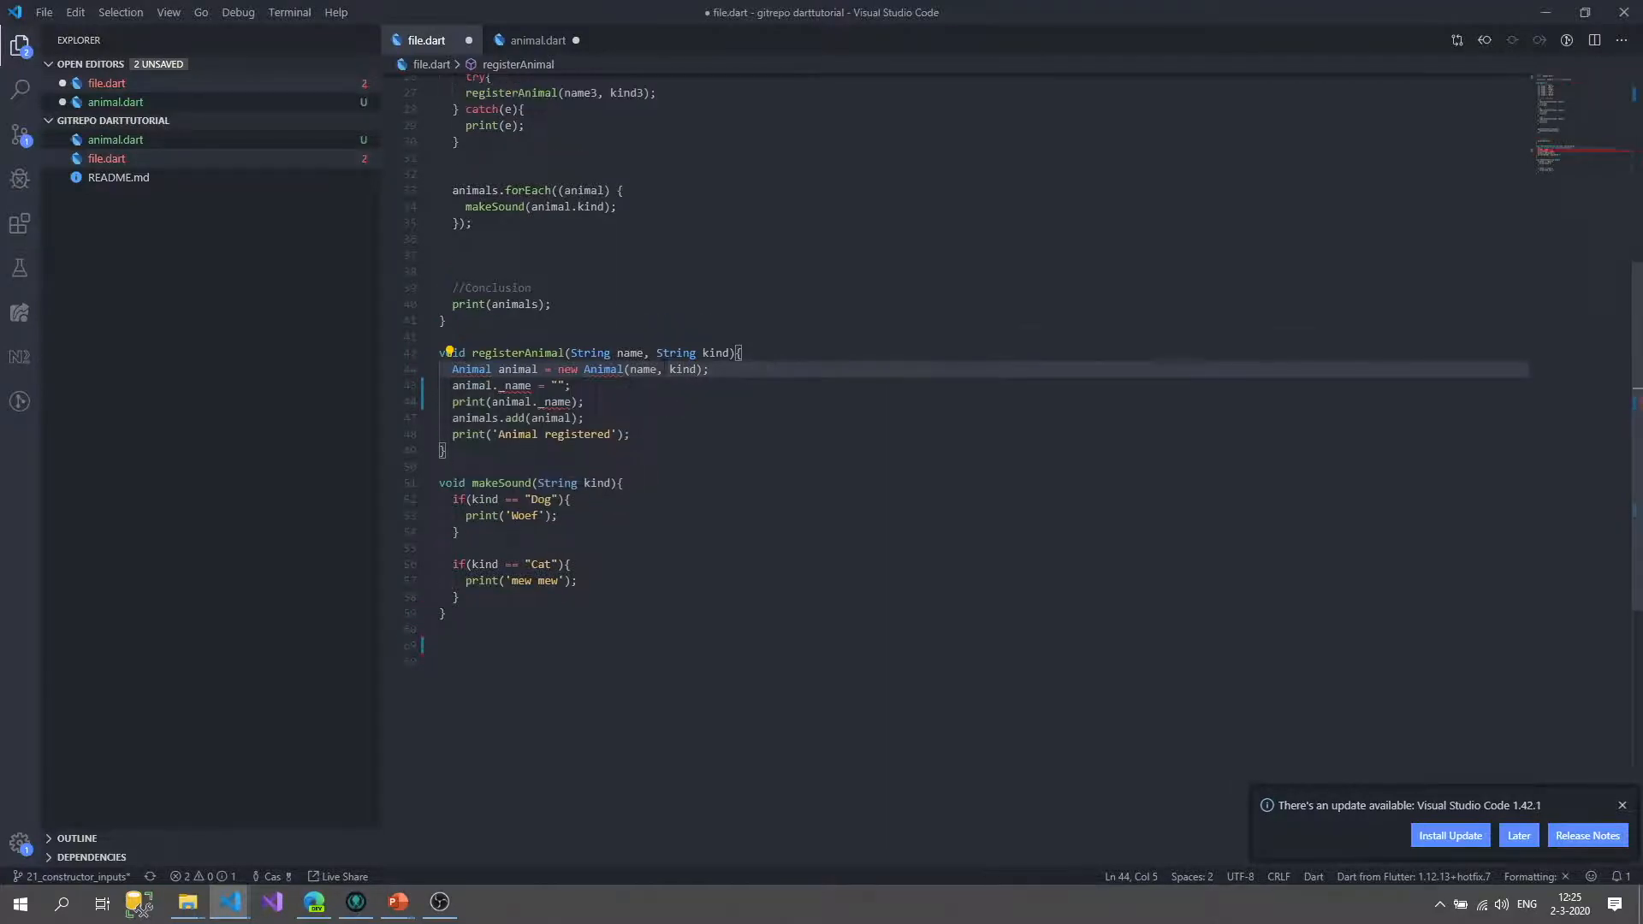
pyautogui.click(572, 385)
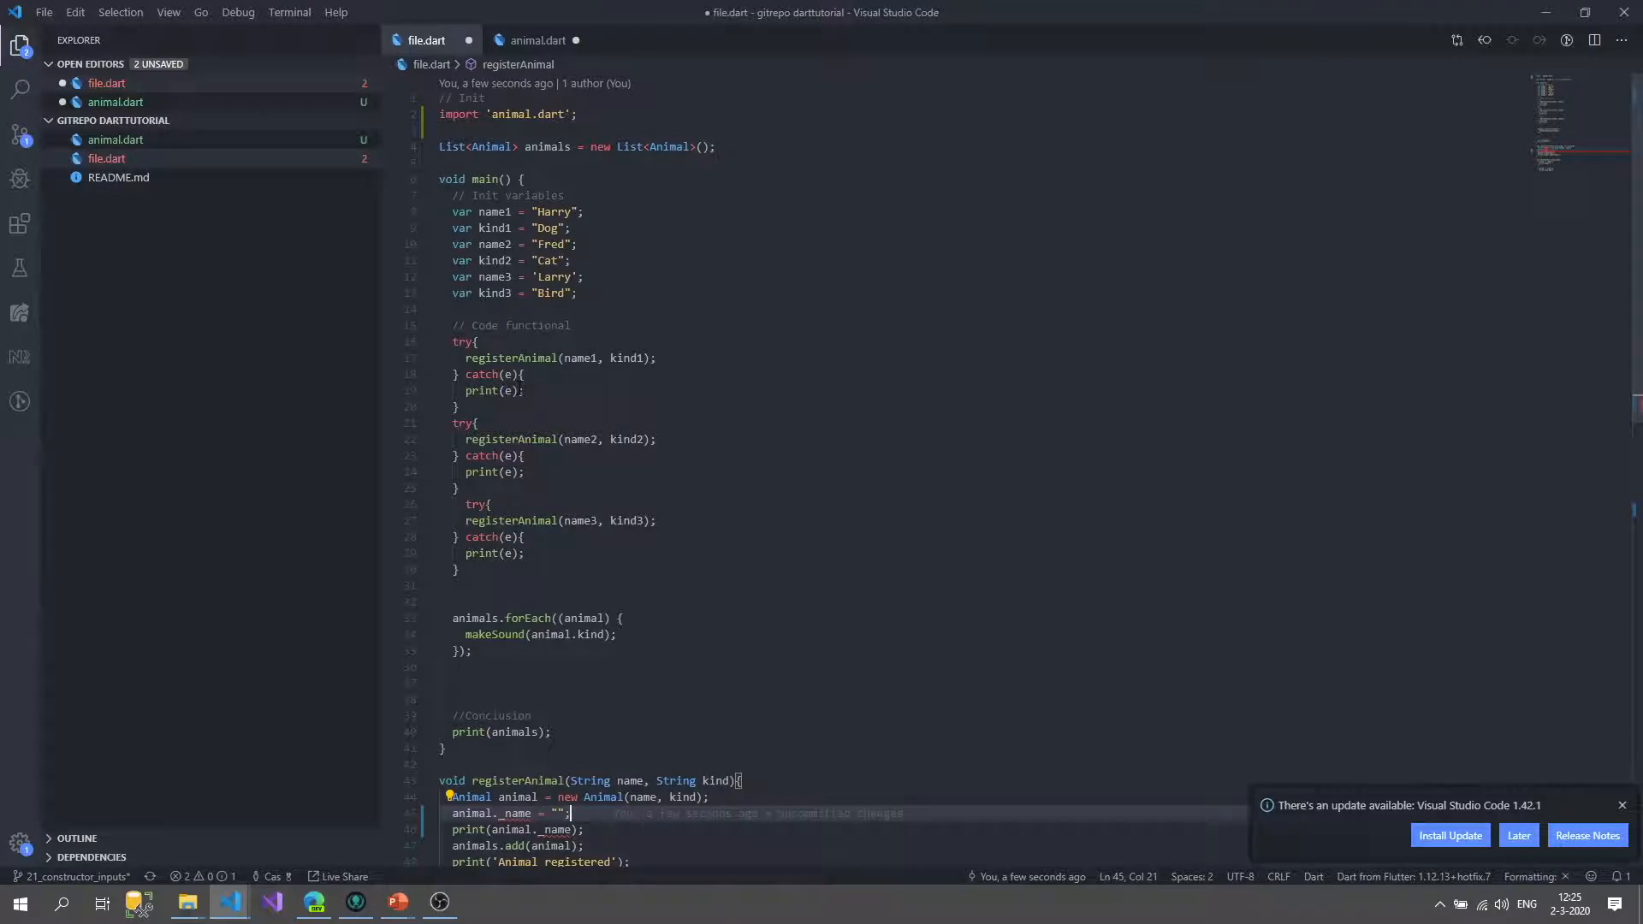
pyautogui.scroll(-3)
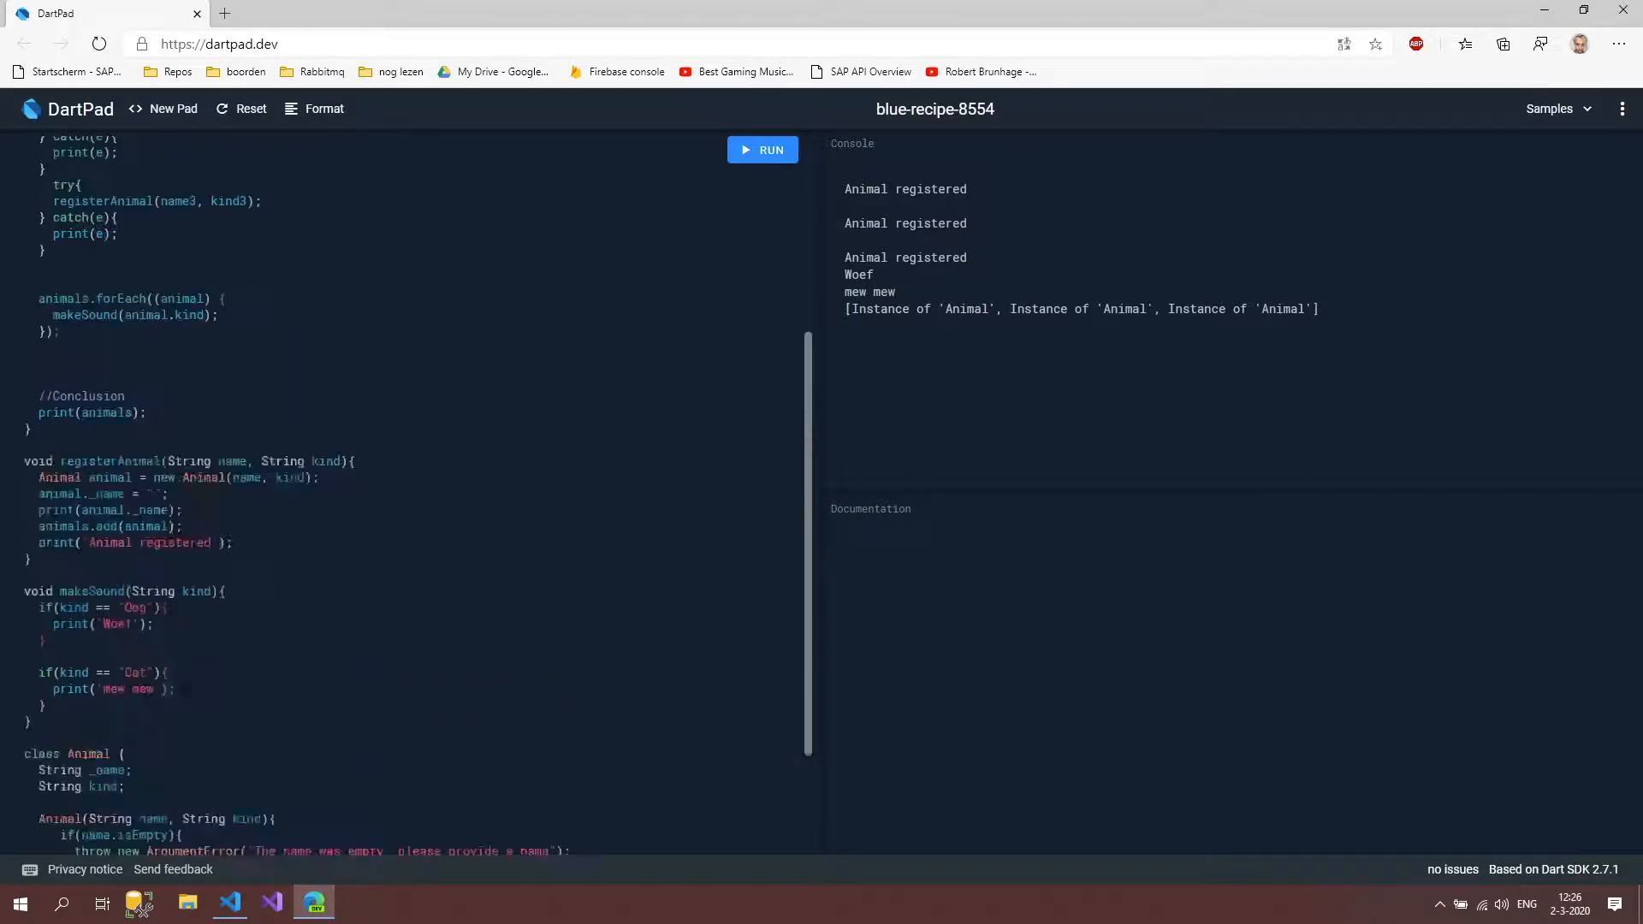
# Change every _name back to name, including this._name in the constructor.
pyautogui.scroll(-3)
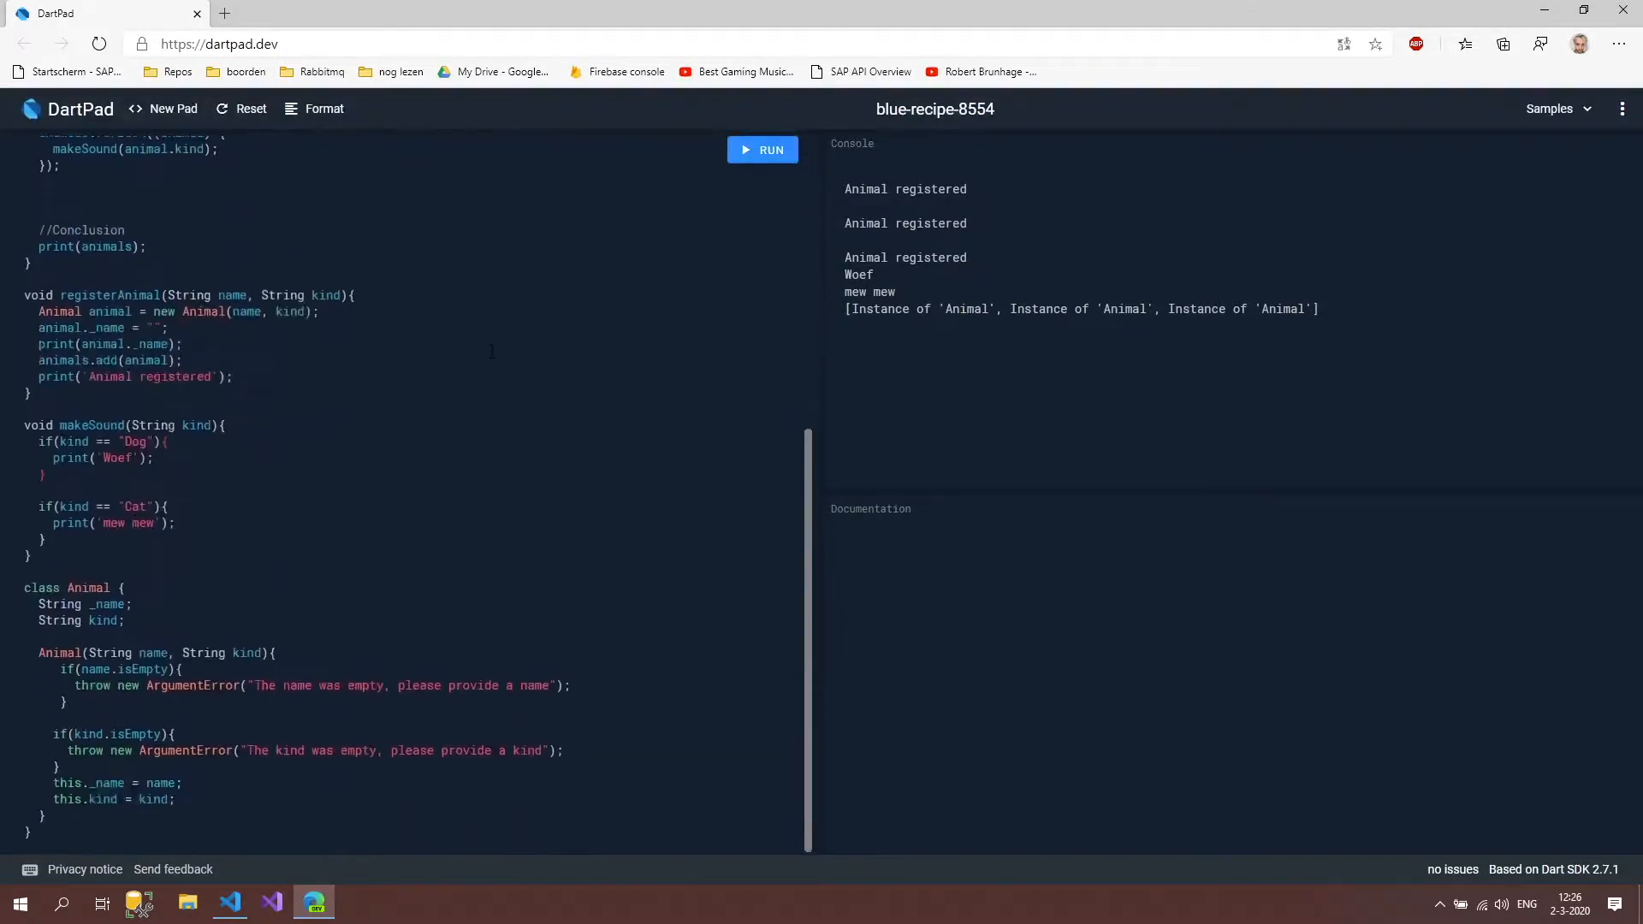
pyautogui.click(104, 616)
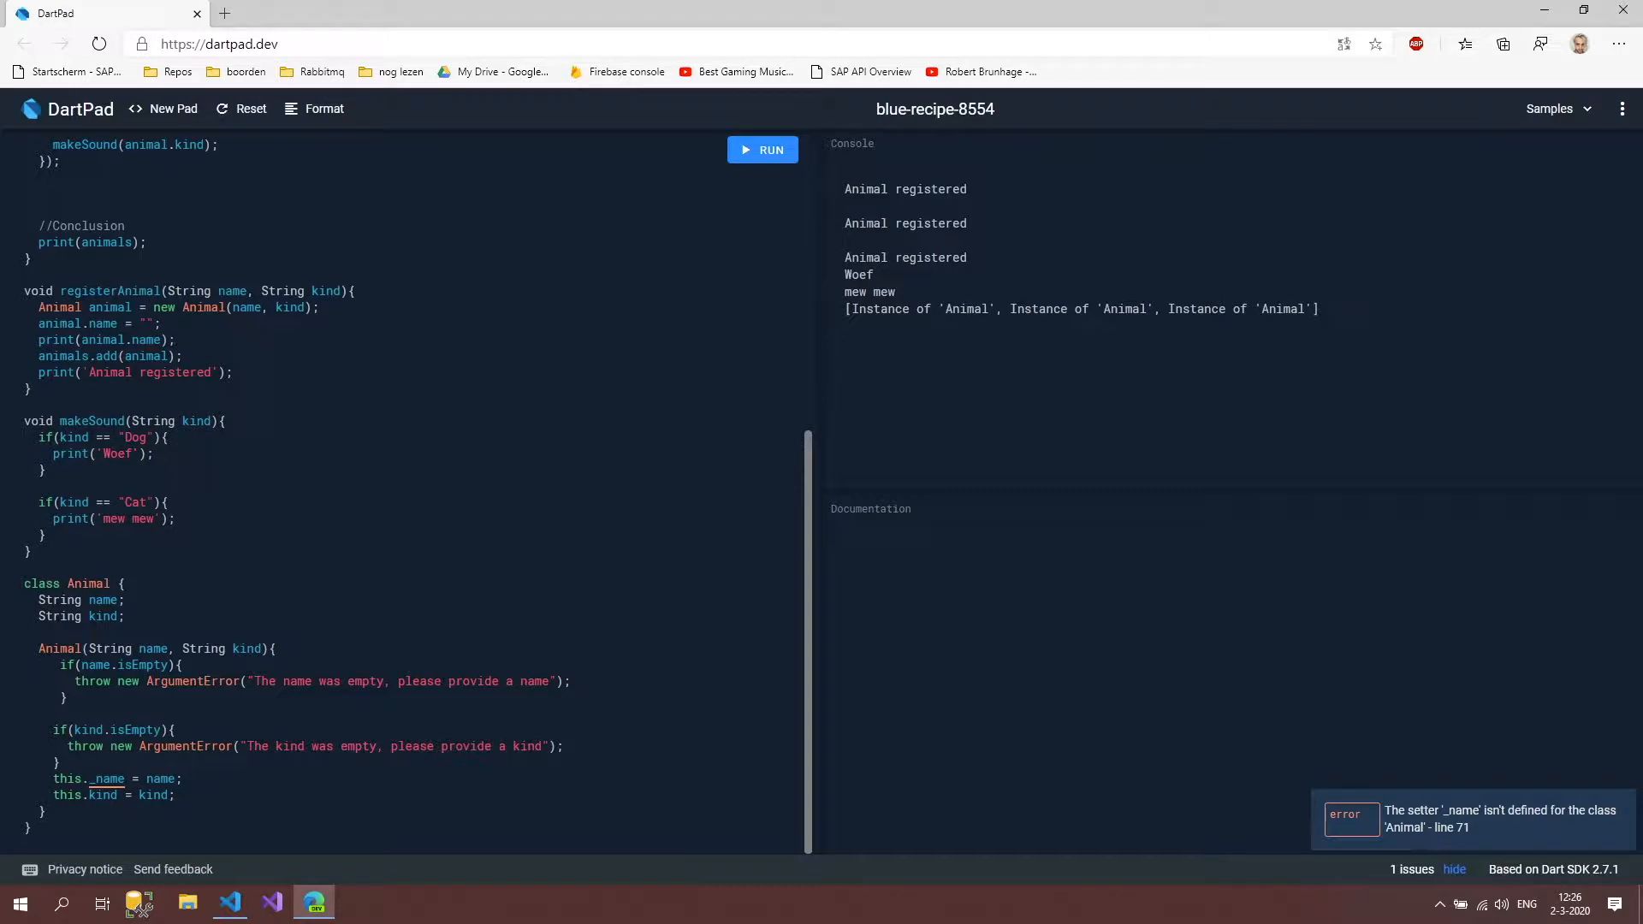
pyautogui.click(104, 779)
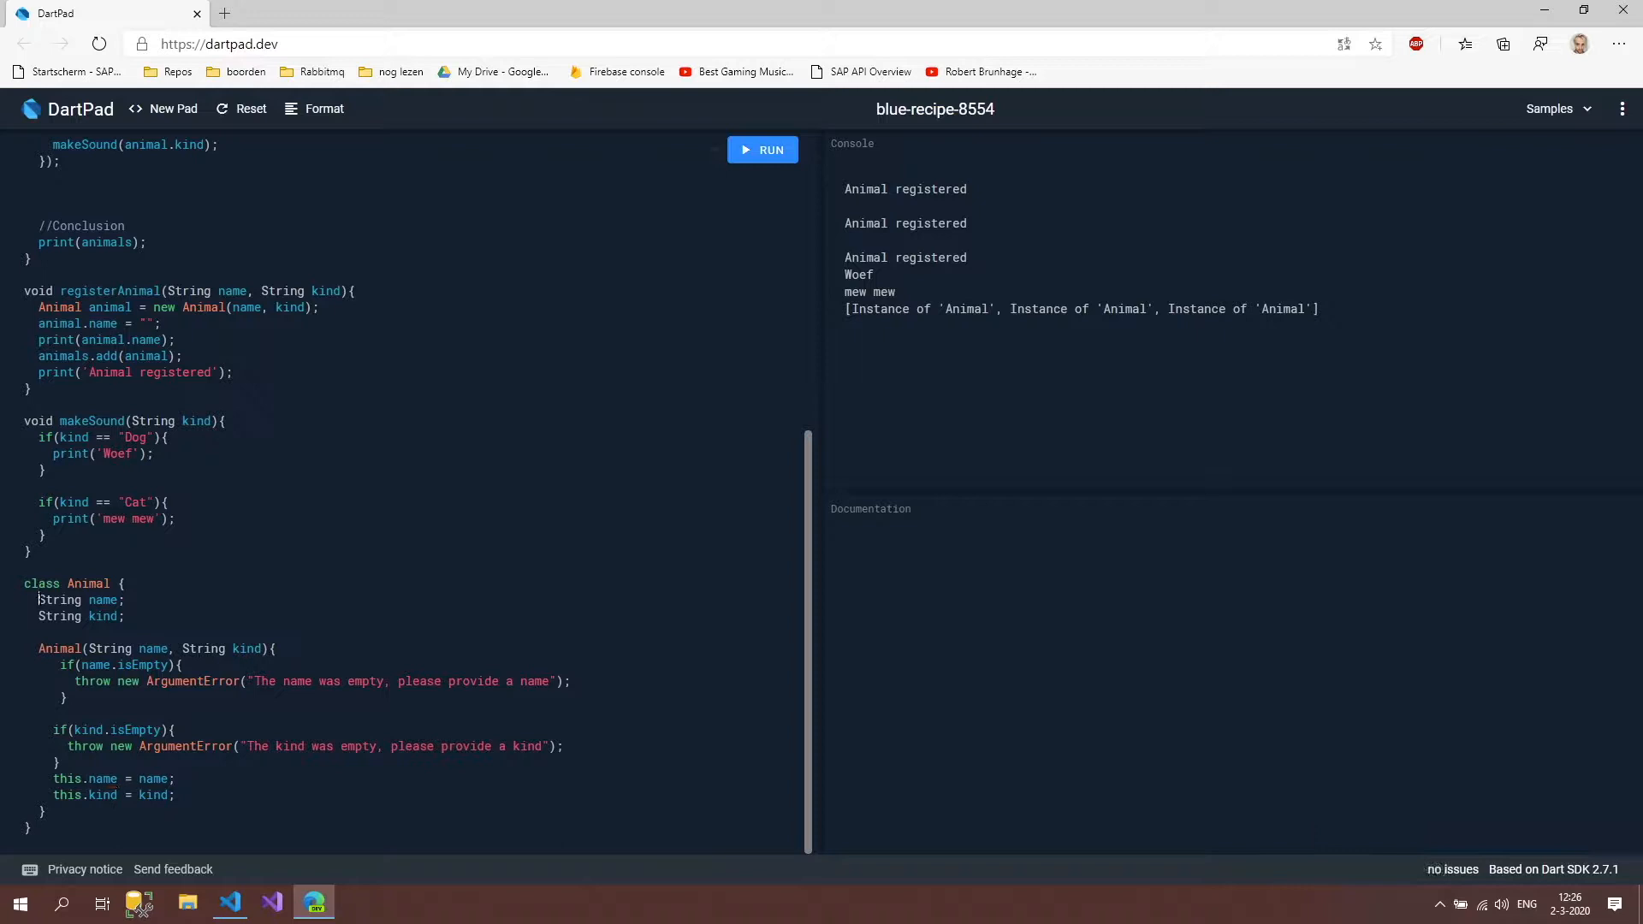
# Make name final, set it via this.name in the constructor, and run to print Harry, Fred and Larry.
pyautogui.write('final')
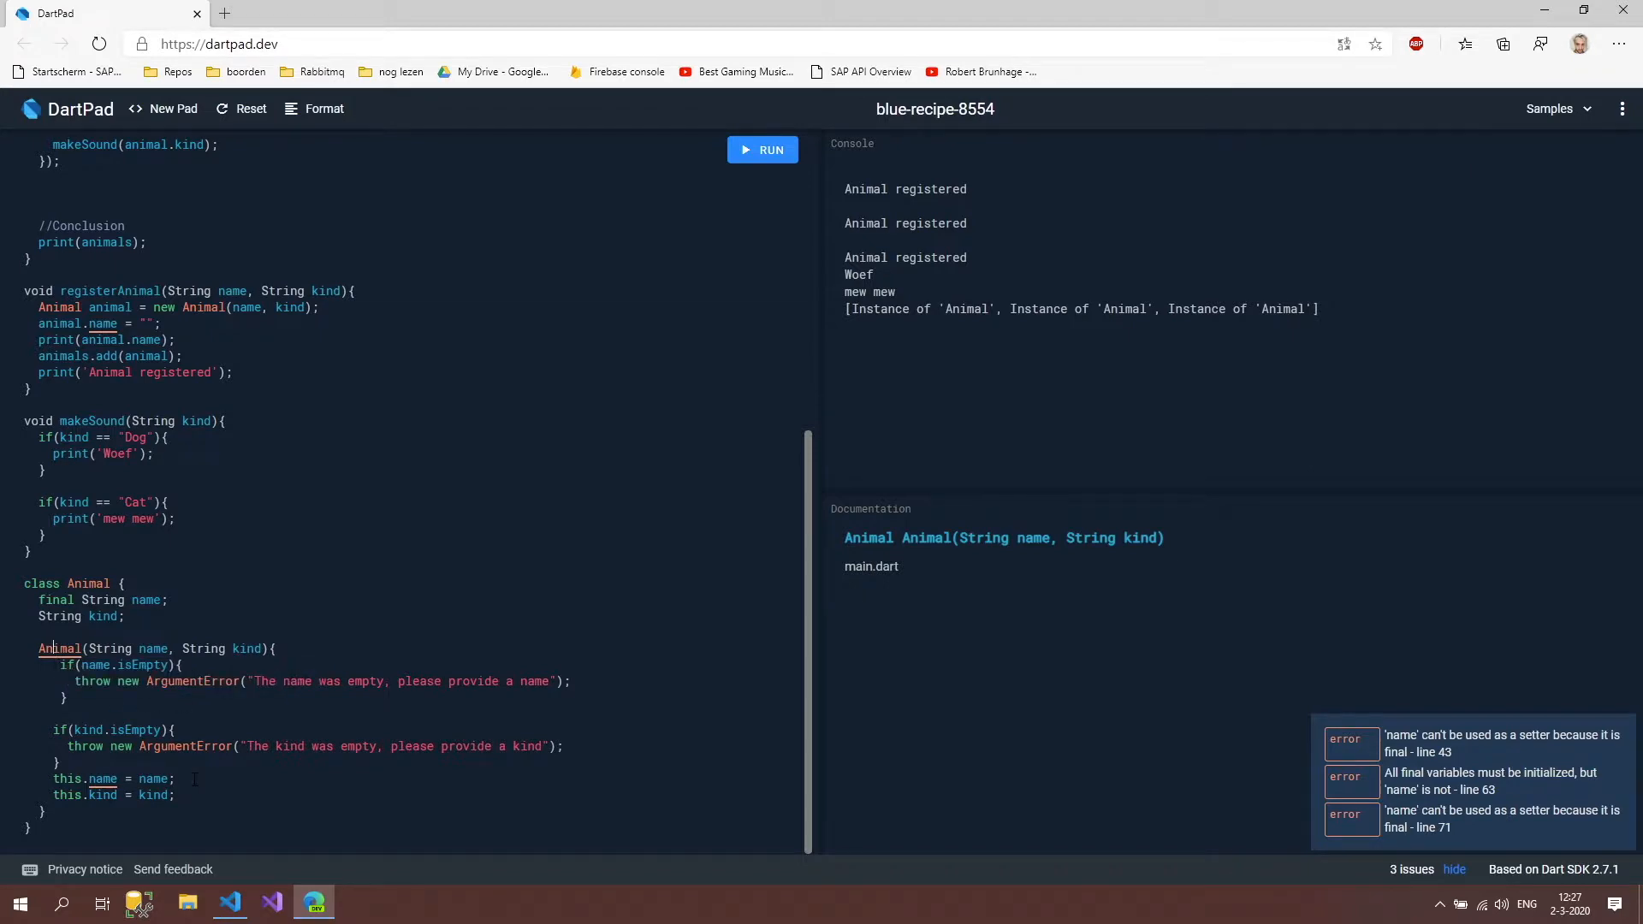
pyautogui.doubleClick(103, 779)
pyautogui.write('his.')
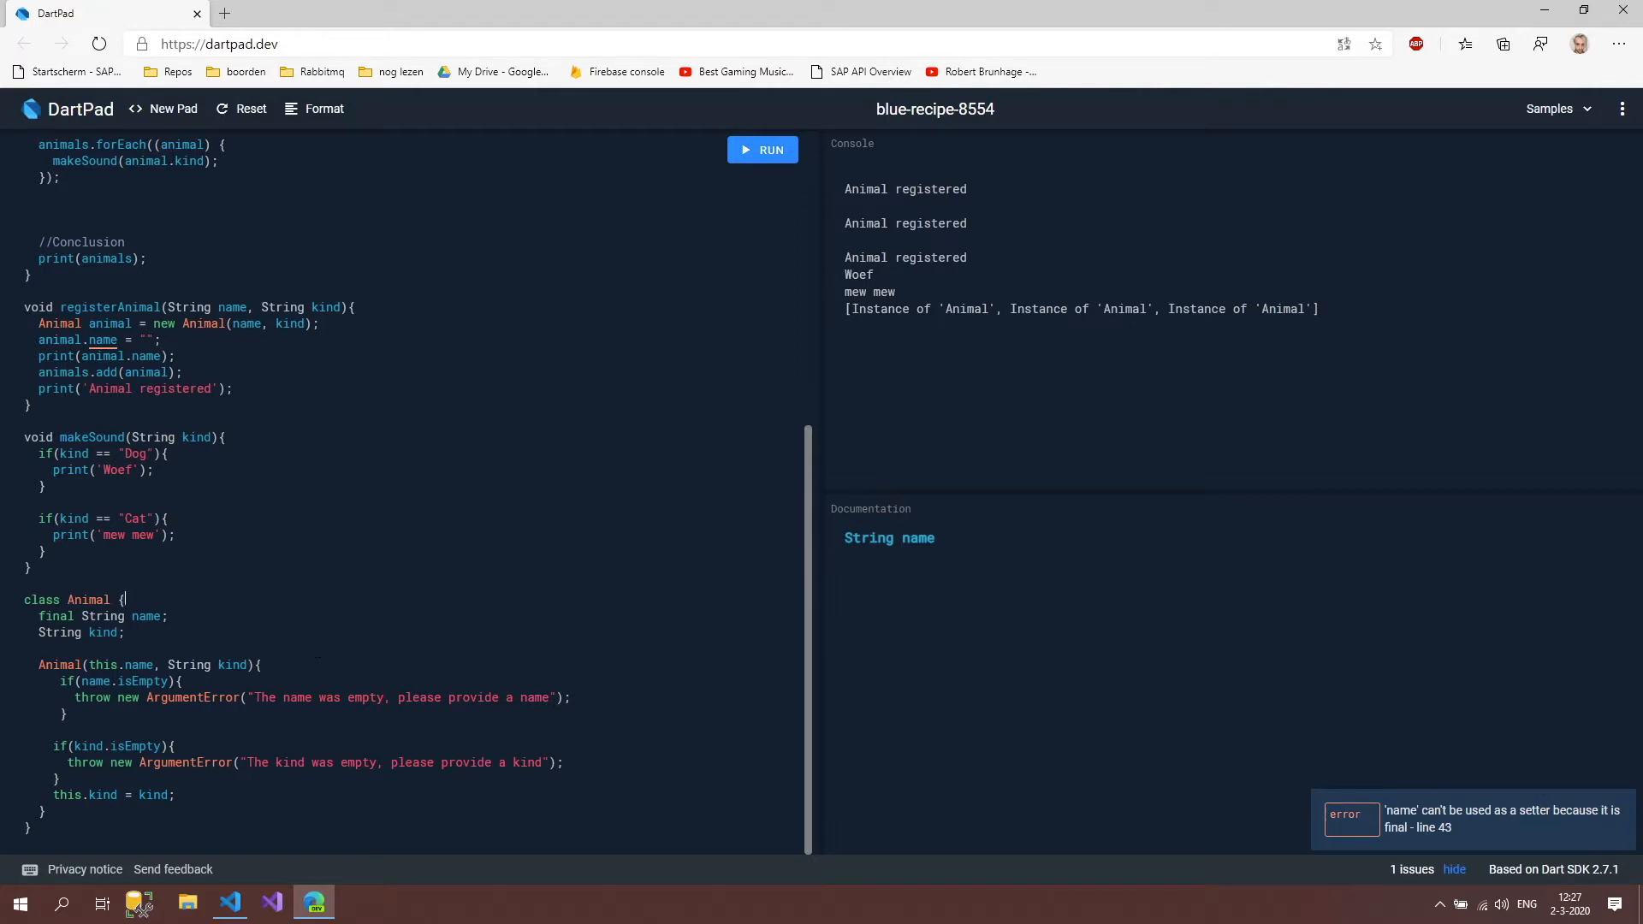
pyautogui.moveTo(102, 338)
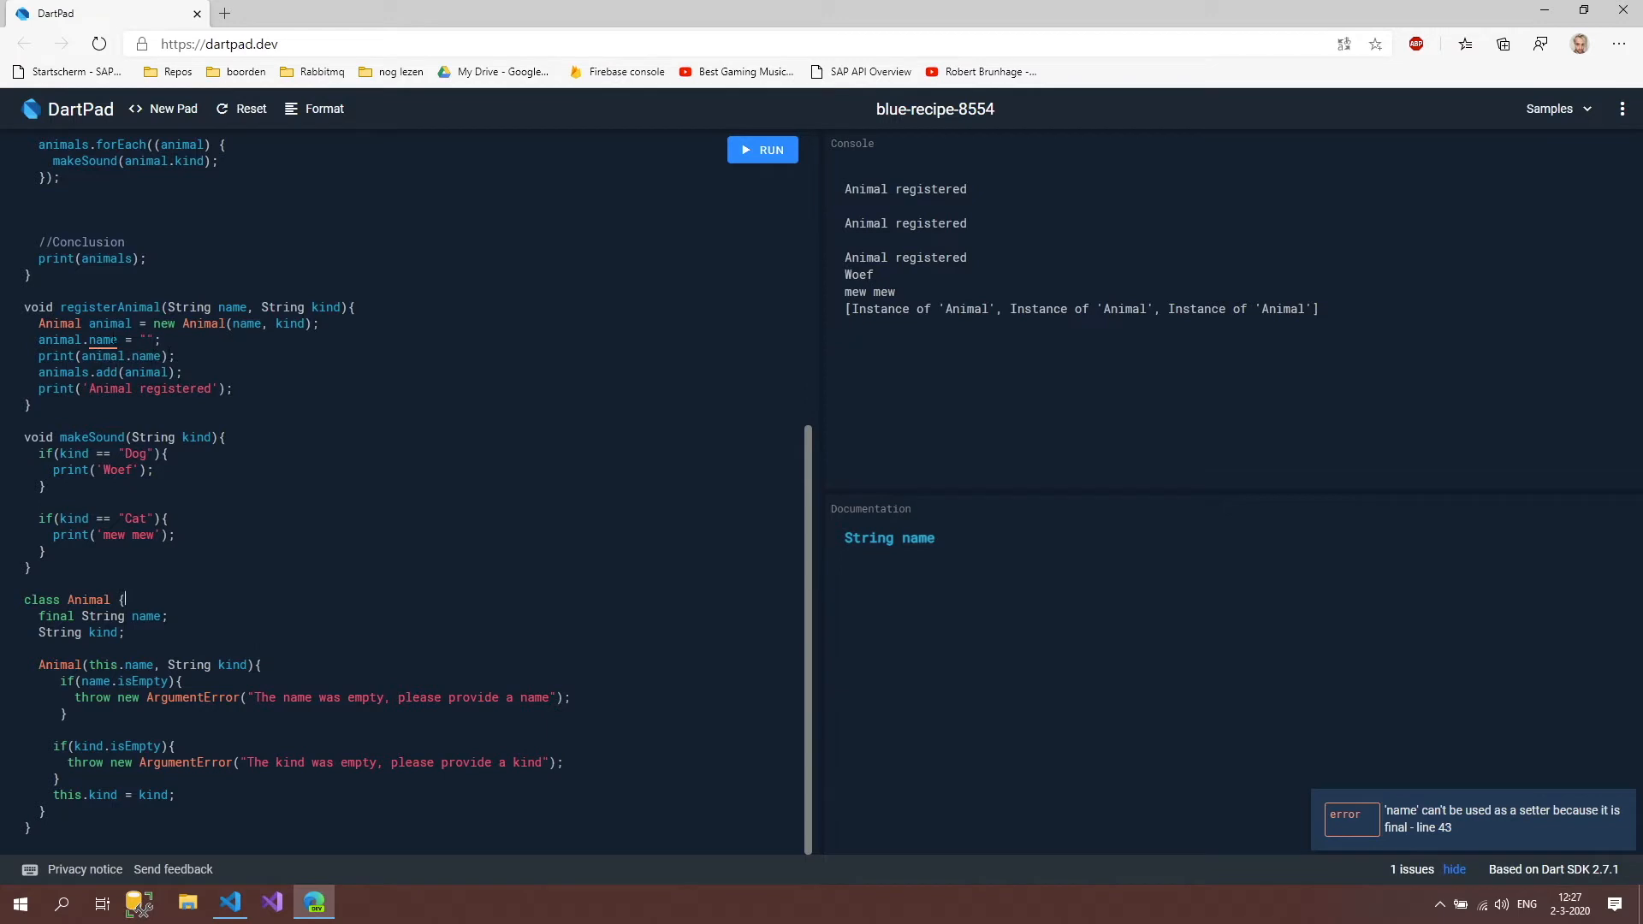
pyautogui.moveTo(104, 339)
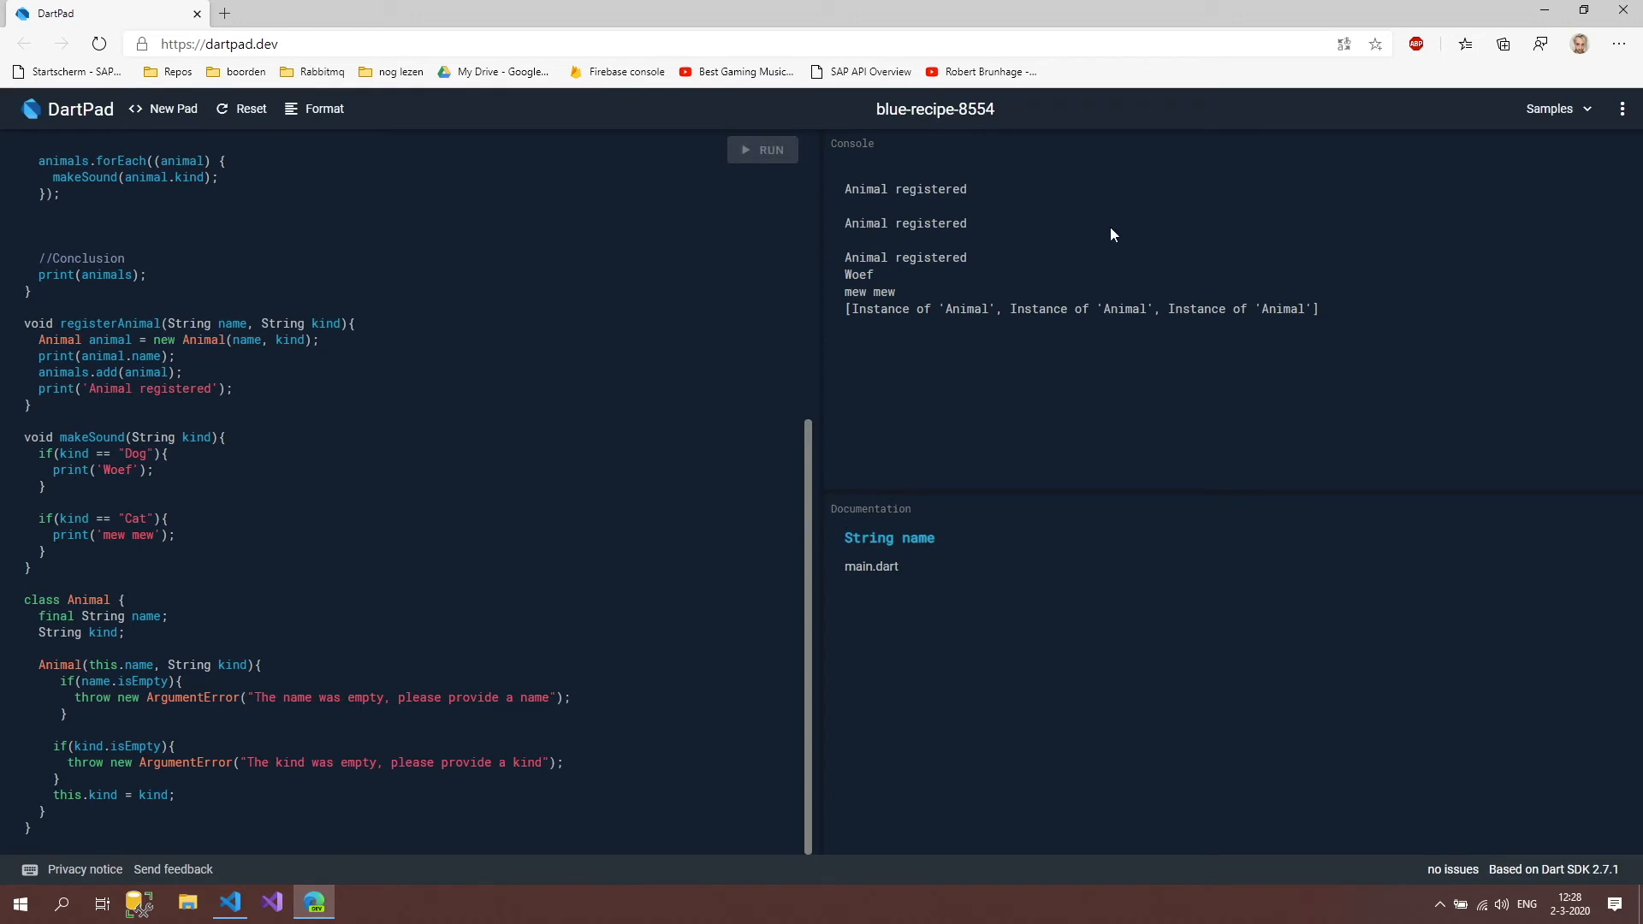
pyautogui.click(764, 151)
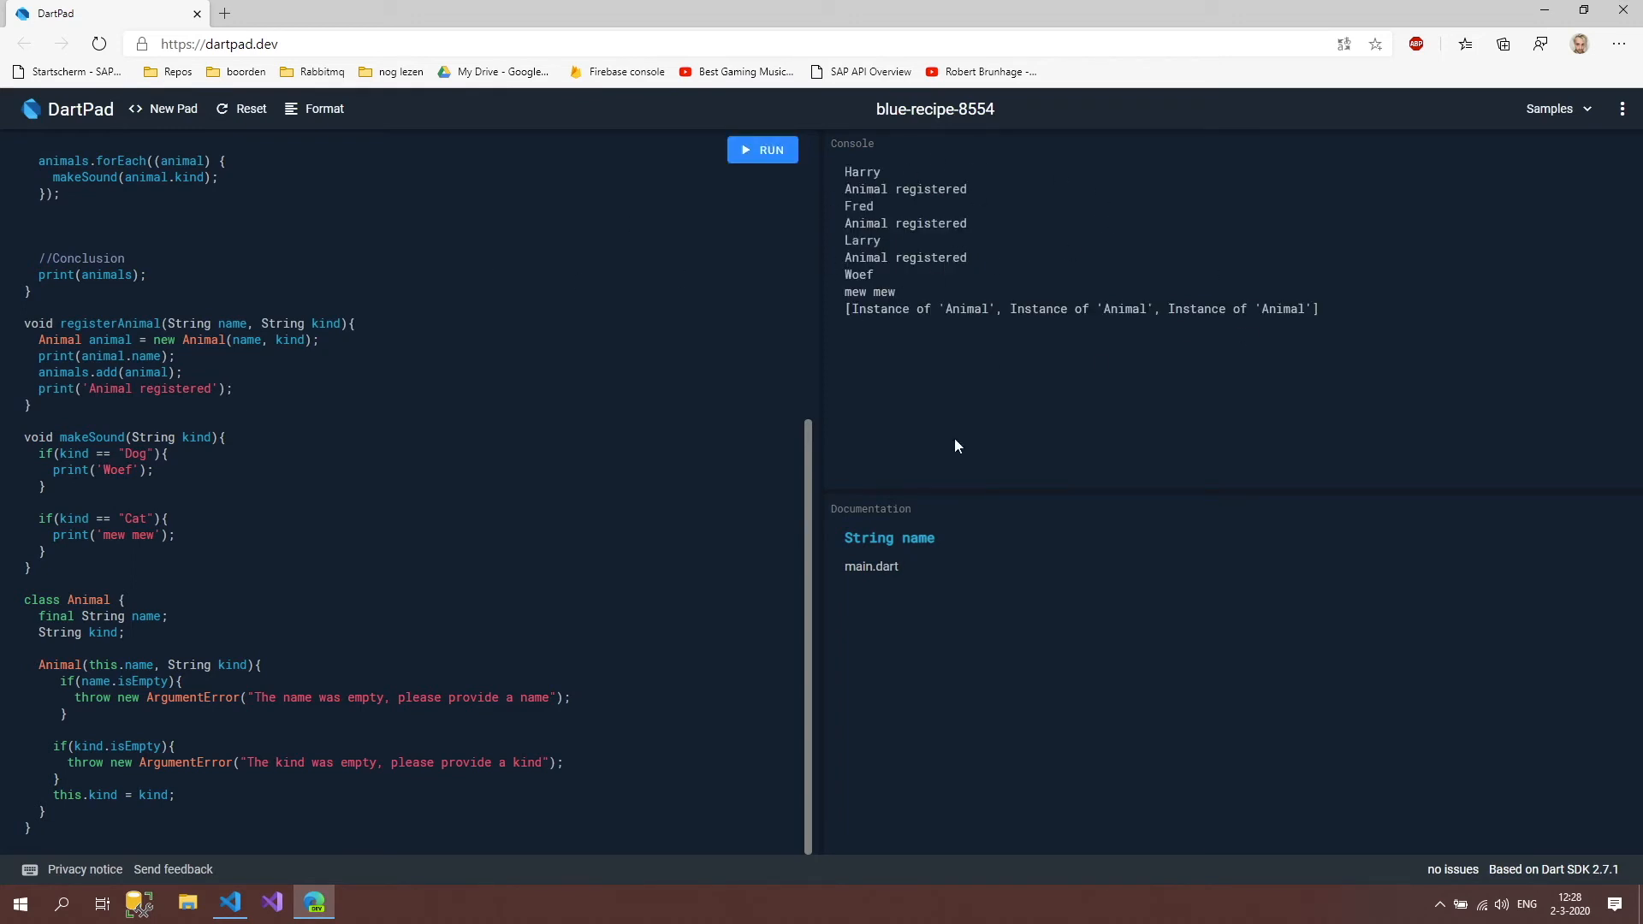